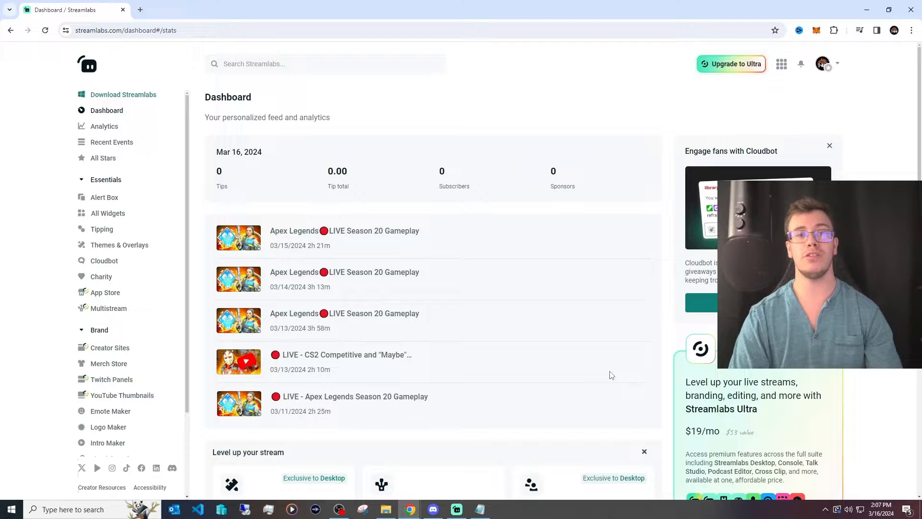
mouse_move(140, 224)
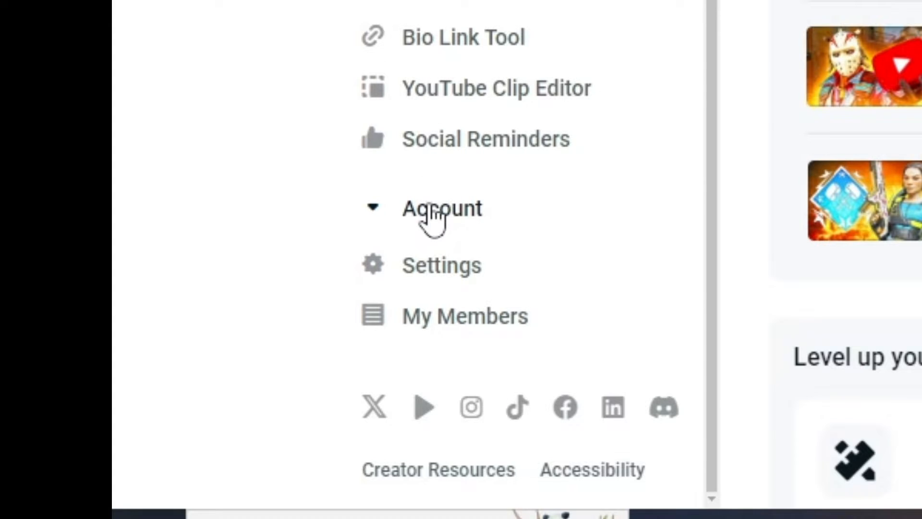
- Collapse and re-expand the Account section of the Streamlabs sidebar
left_click(442, 208)
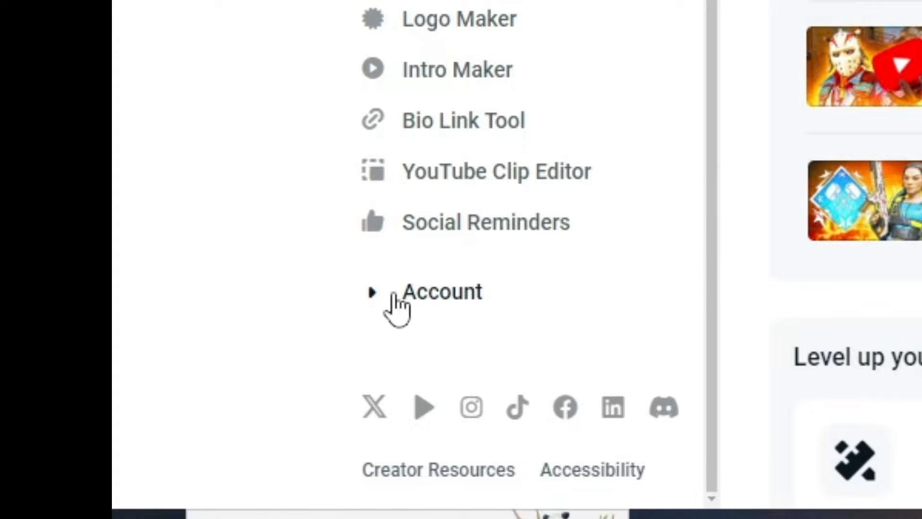
left_click(442, 291)
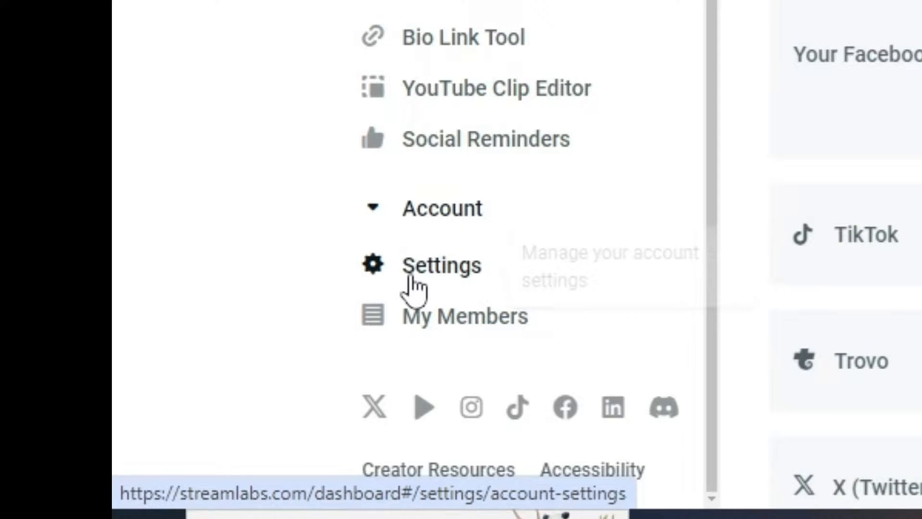
- Go to Account Settings, showing Twitch, YouTube and Facebook linked on the Platforms list
left_click(442, 265)
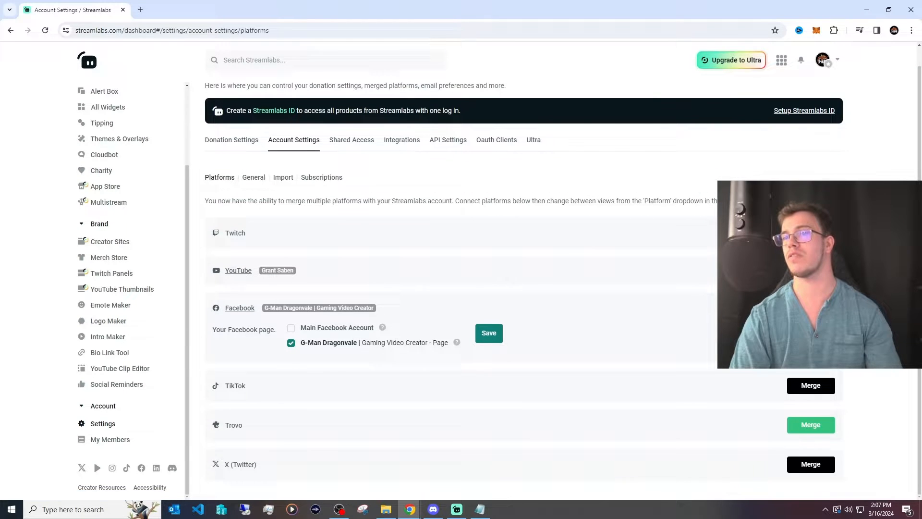
mouse_move(388, 406)
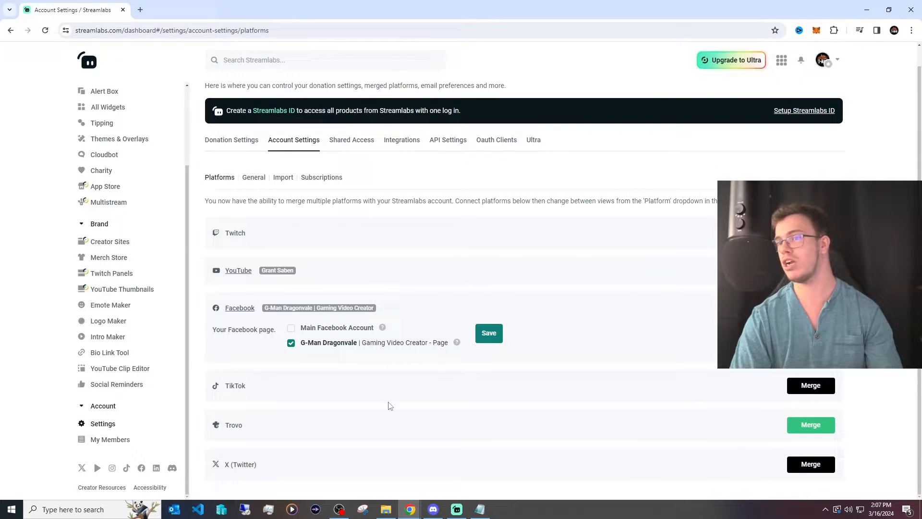
mouse_move(529, 481)
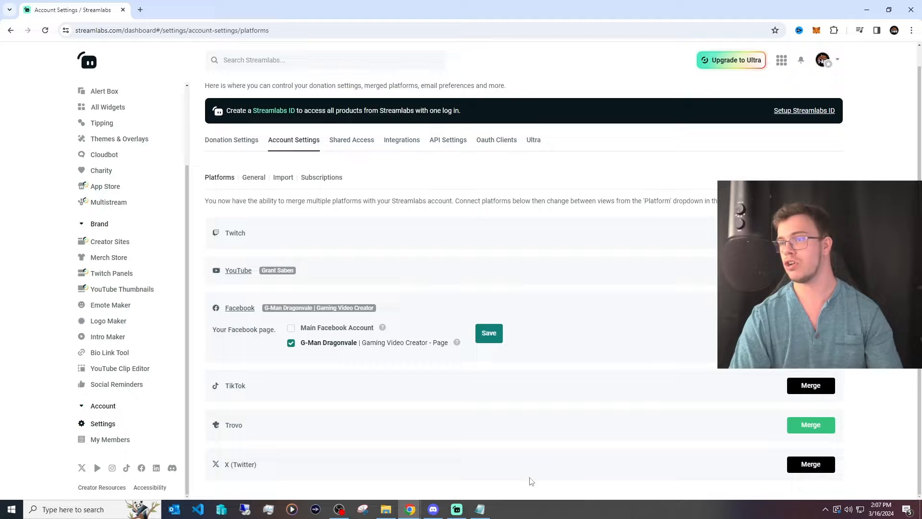
mouse_move(552, 443)
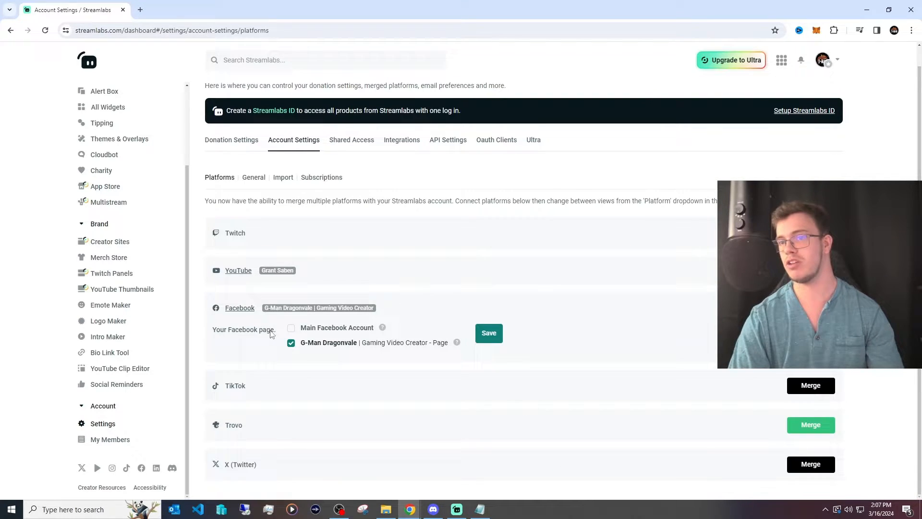
mouse_move(627, 287)
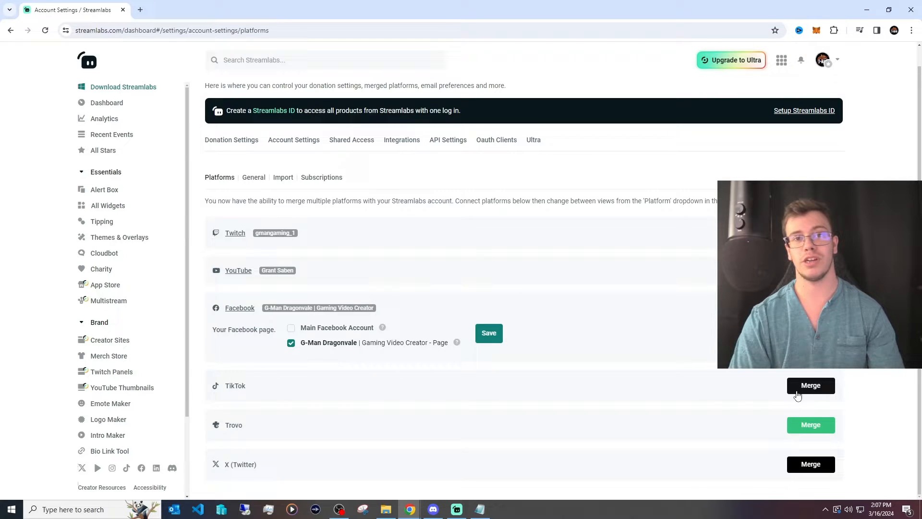
- Merge TikTok into the Streamlabs account and authorize its access
left_click(810, 386)
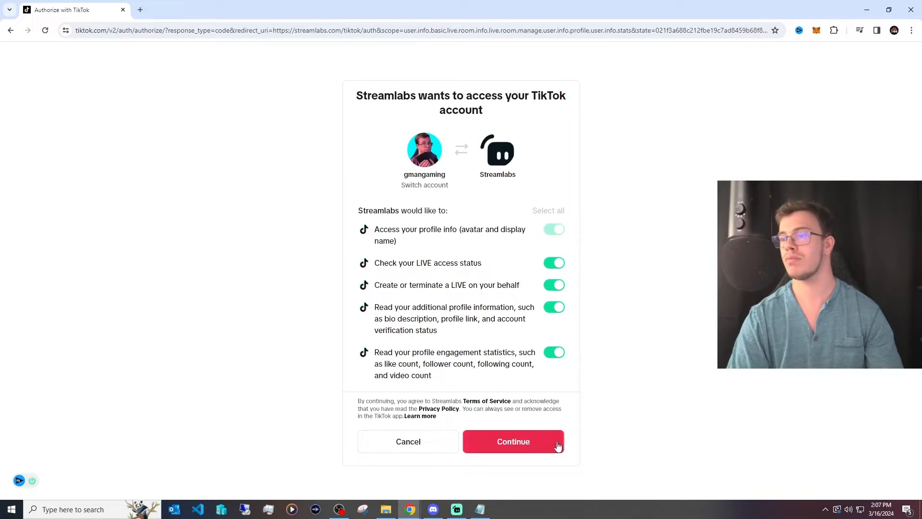
left_click(513, 441)
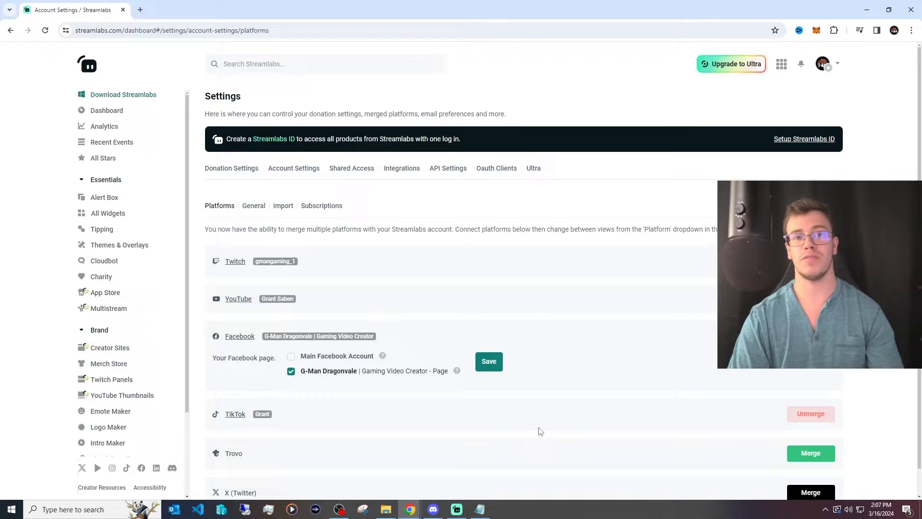
mouse_move(701, 269)
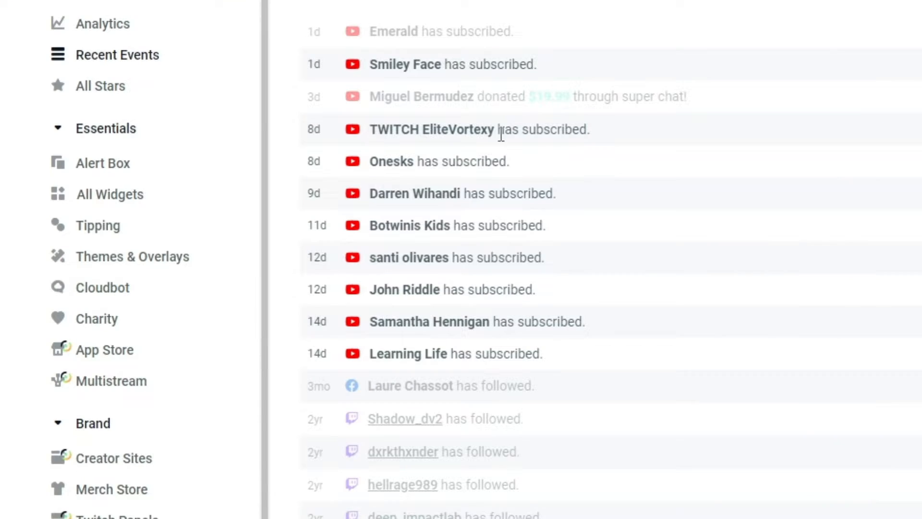
mouse_move(437, 376)
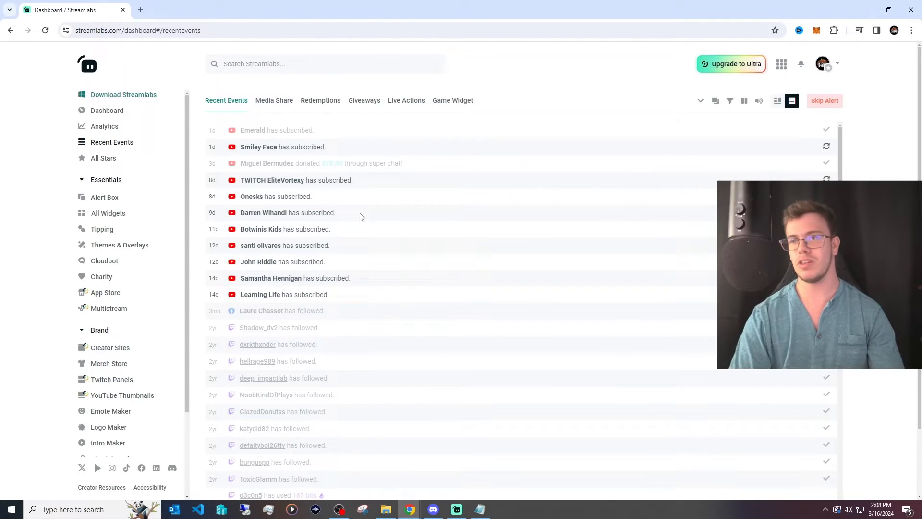
mouse_move(371, 214)
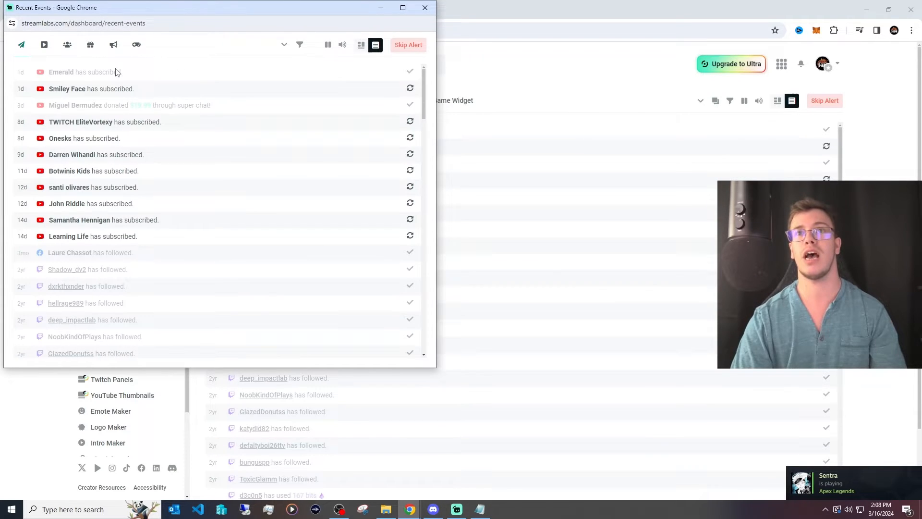
- Pop out Streamlabs Recent Events and reach Custom Browser Docks from the OBS Docks menu
left_click(83, 23)
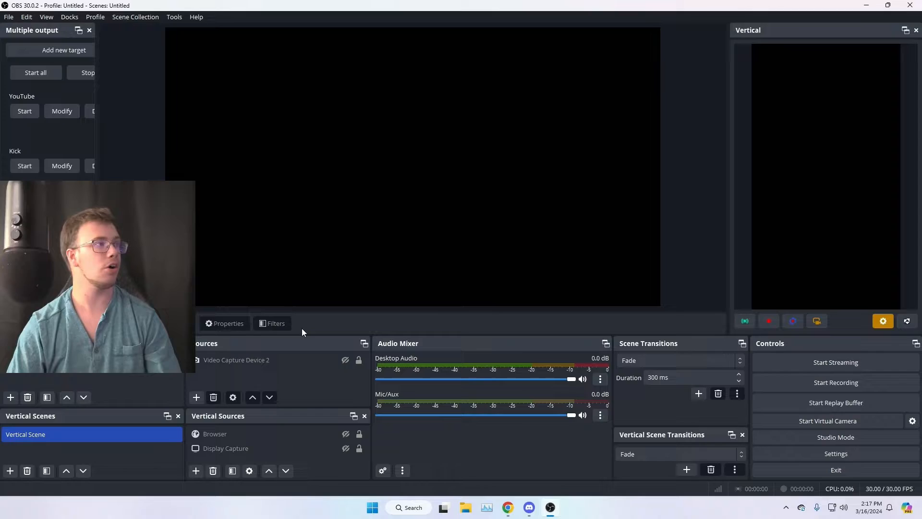
left_click(69, 16)
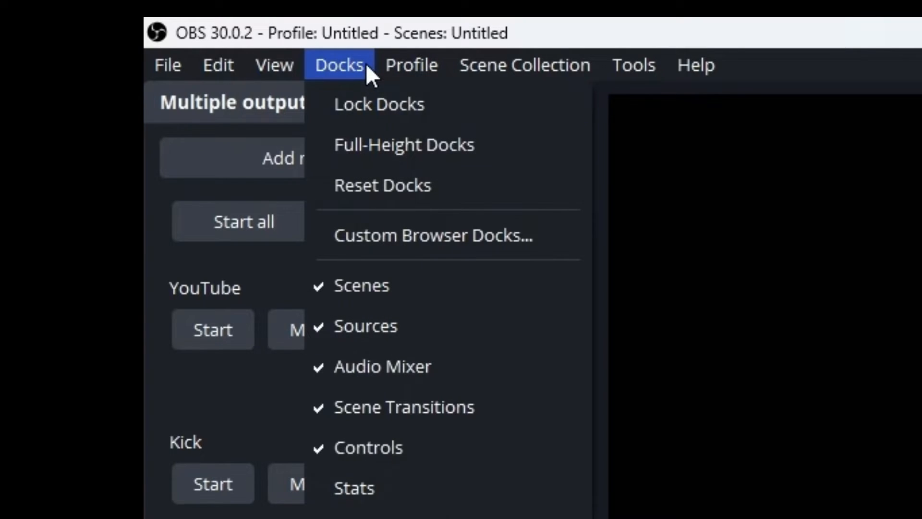
left_click(340, 64)
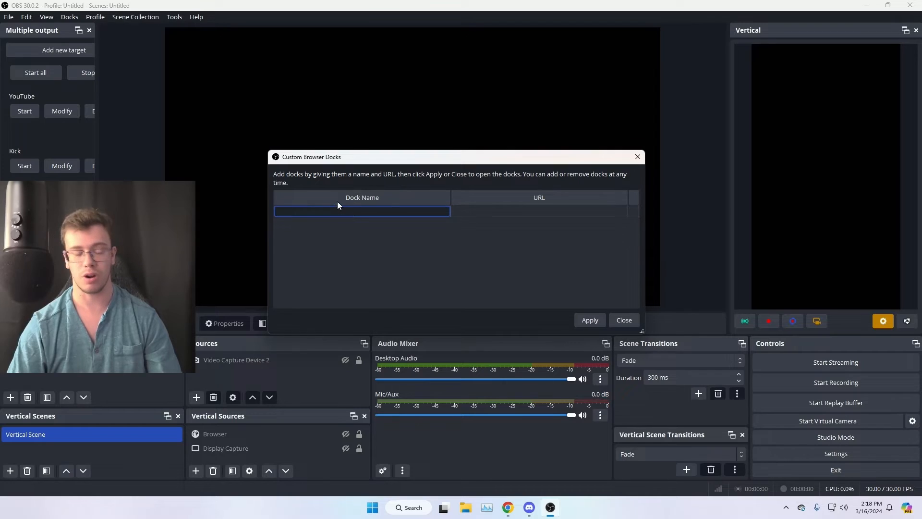
type("All Alerts")
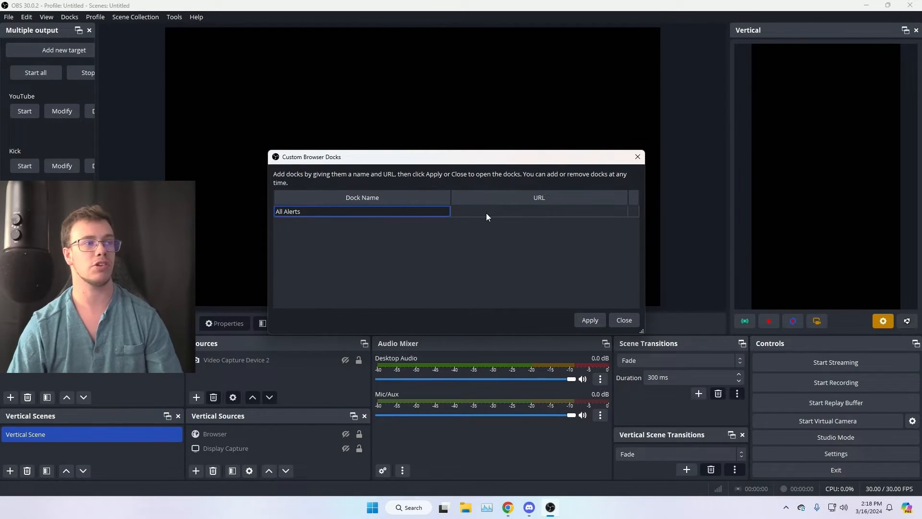
type("https://streamlabs.com/dashboard/recent-events")
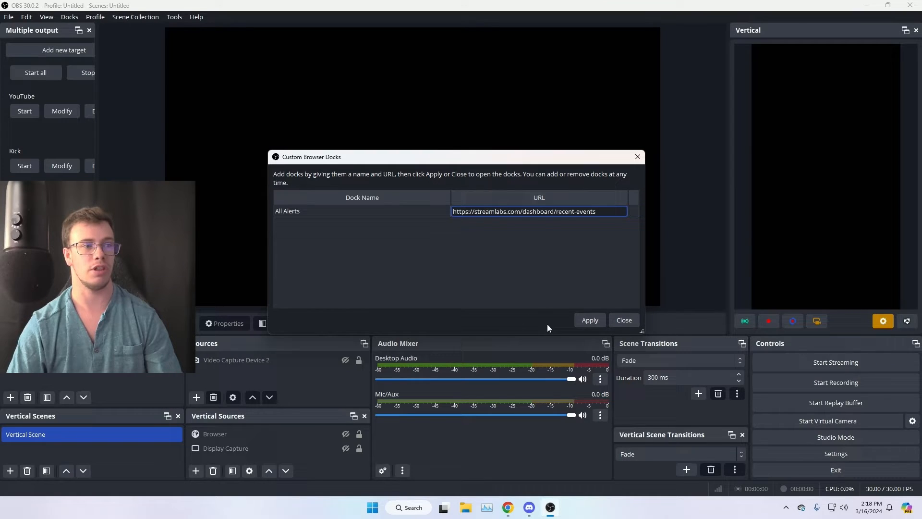
left_click(589, 320)
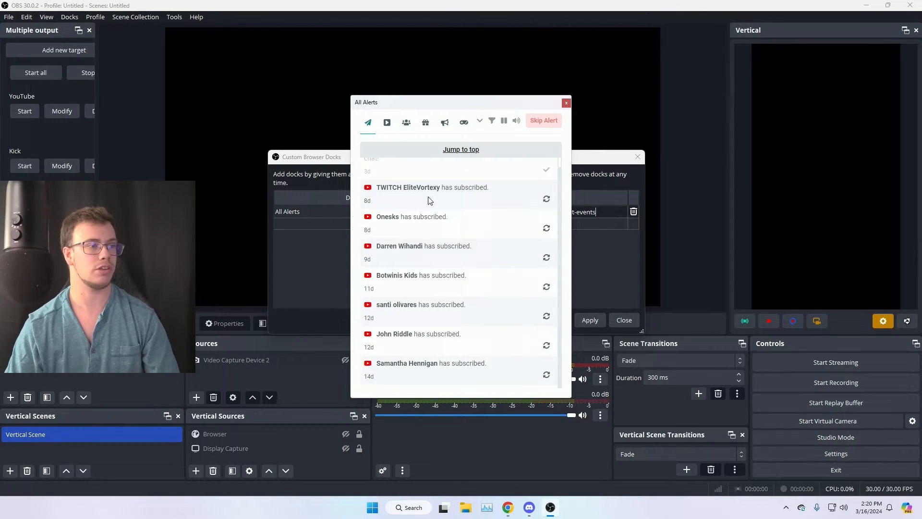
- Scroll the floating All Alerts feed and return to the Docks menu
scroll("down", 3)
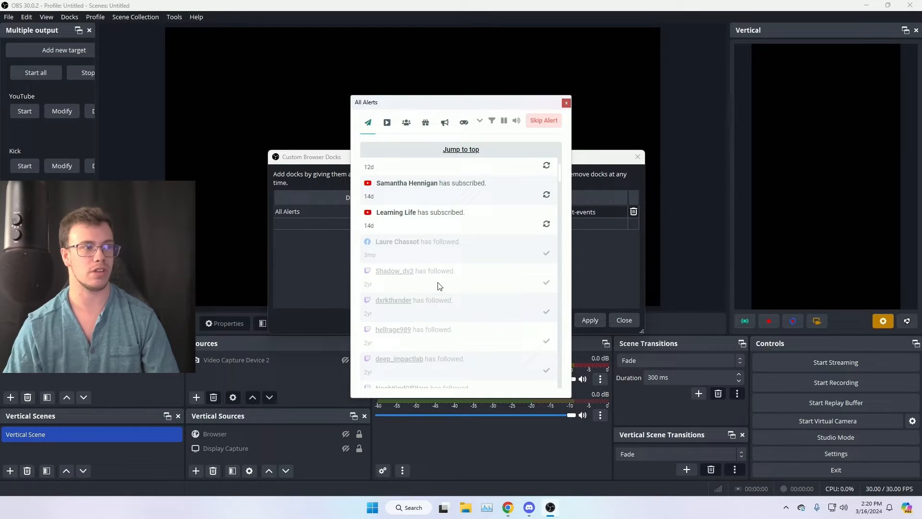
mouse_move(530, 313)
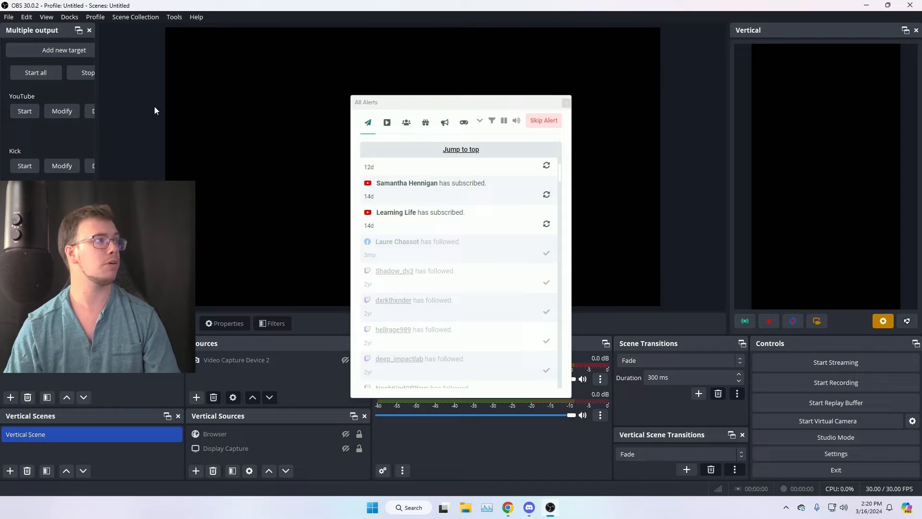
left_click(69, 16)
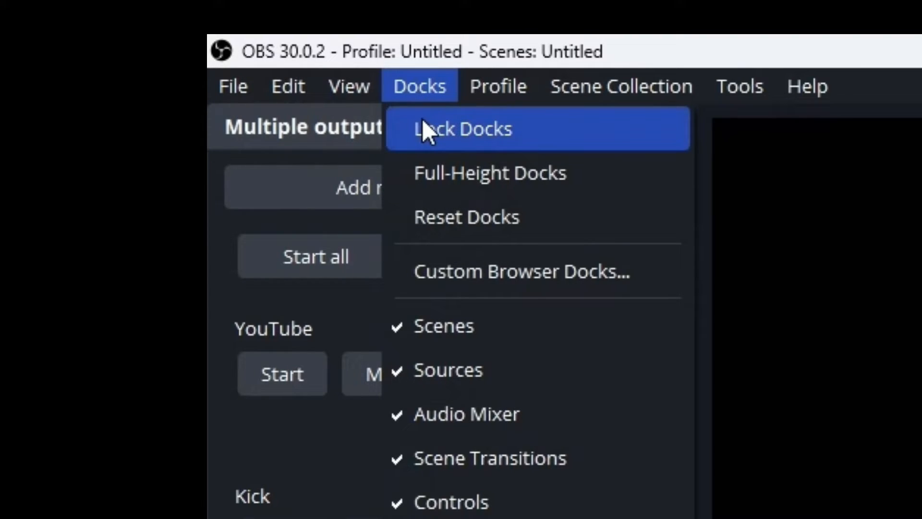
- Dock the All Alerts panel into the bottom of the OBS window beside the audio mixer
left_click(463, 128)
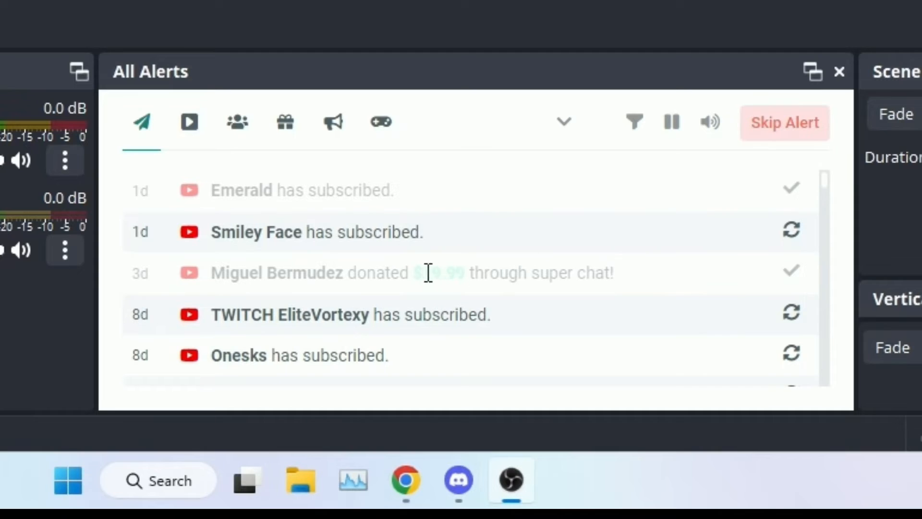
scroll("down", 3)
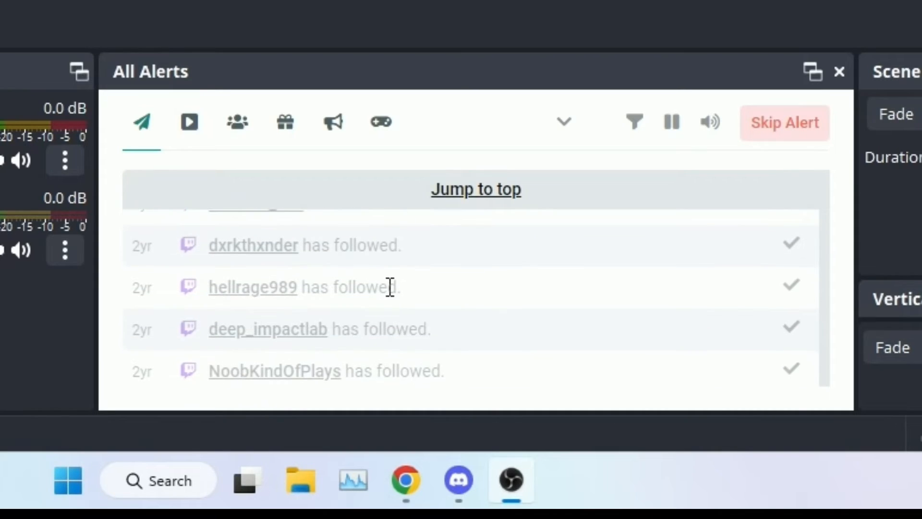